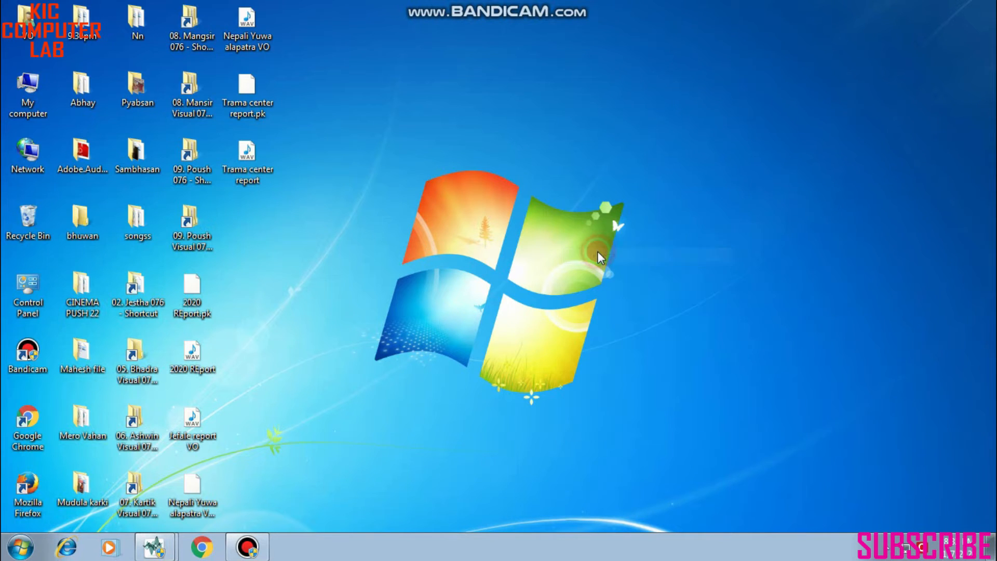
{"action": "mouse_move", "coordinate": [59, 131]}
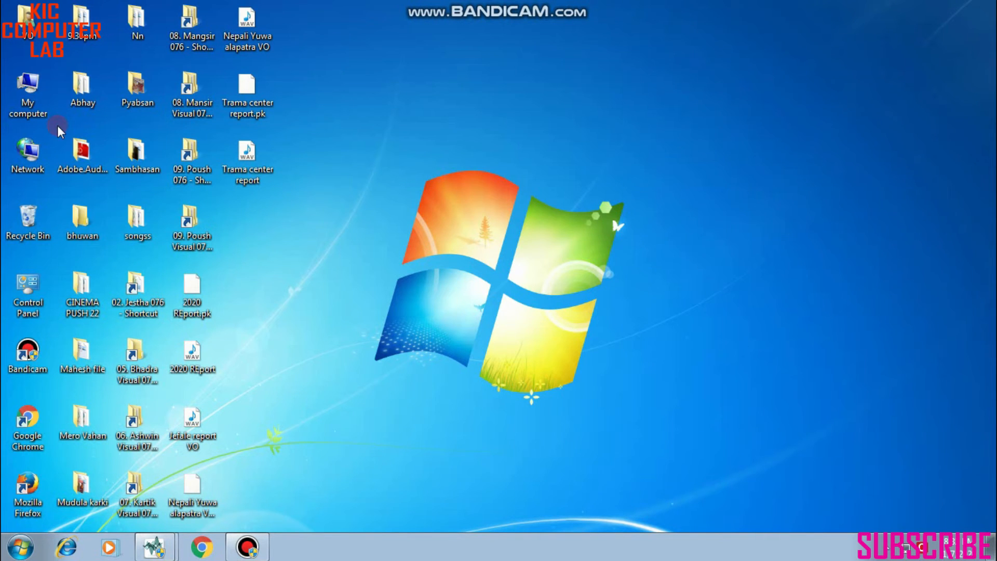
View the space details of drives D and E in My computer; E has 116 GB free of 214 GB.
{"action": "left_click", "coordinate": [27, 94]}
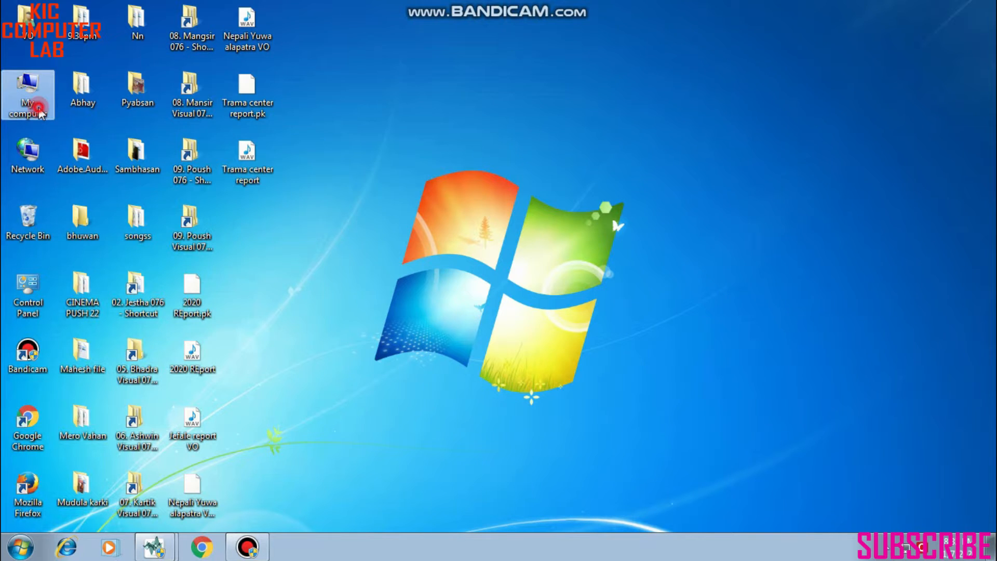
{"action": "double_click", "coordinate": [27, 95]}
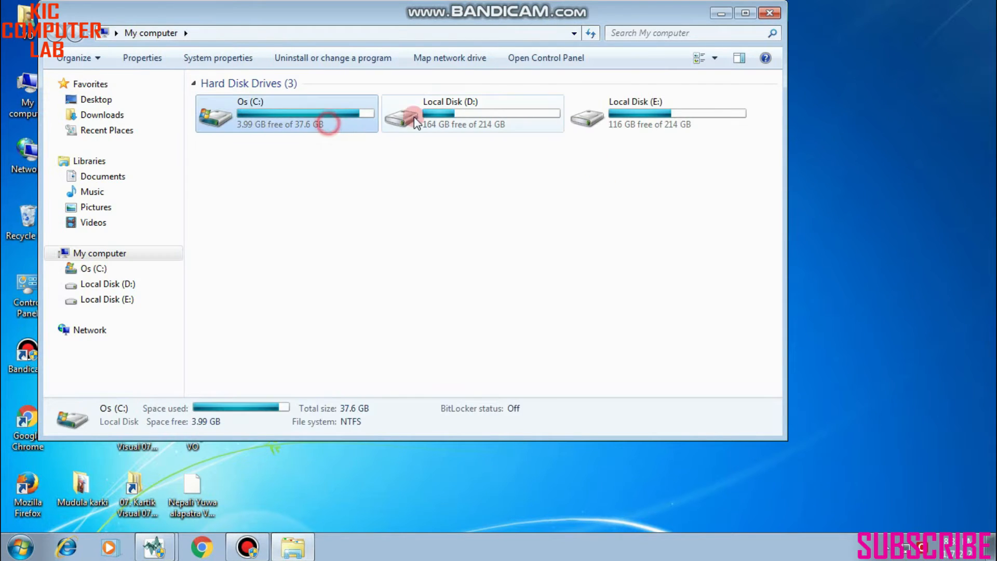
{"action": "left_click", "coordinate": [659, 113]}
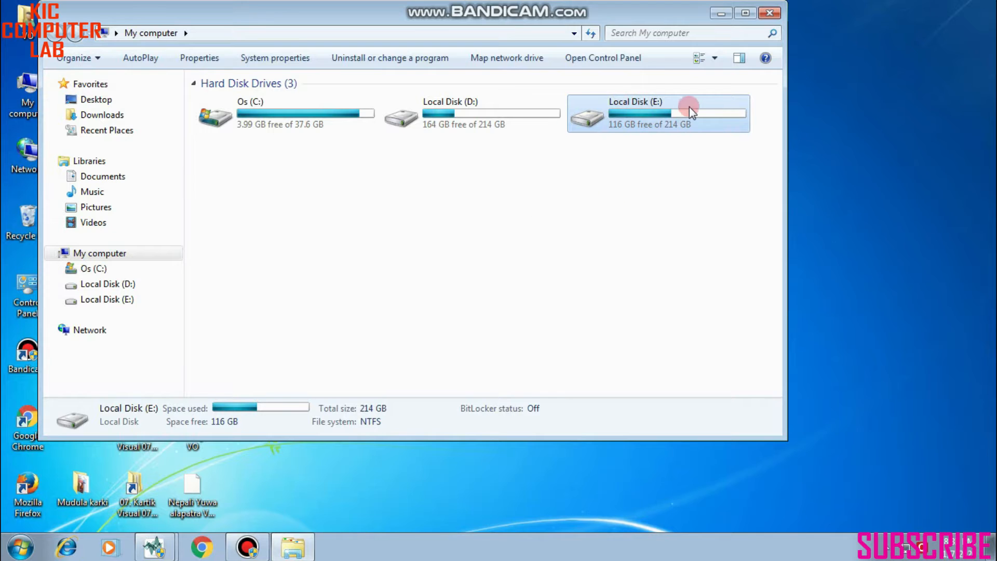
{"action": "mouse_move", "coordinate": [591, 211]}
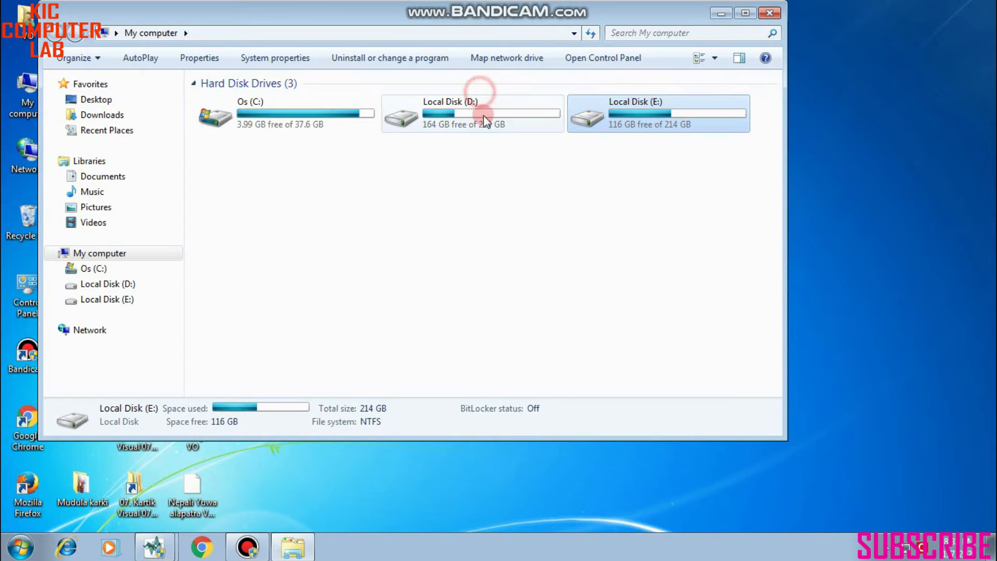
{"action": "left_click", "coordinate": [471, 114]}
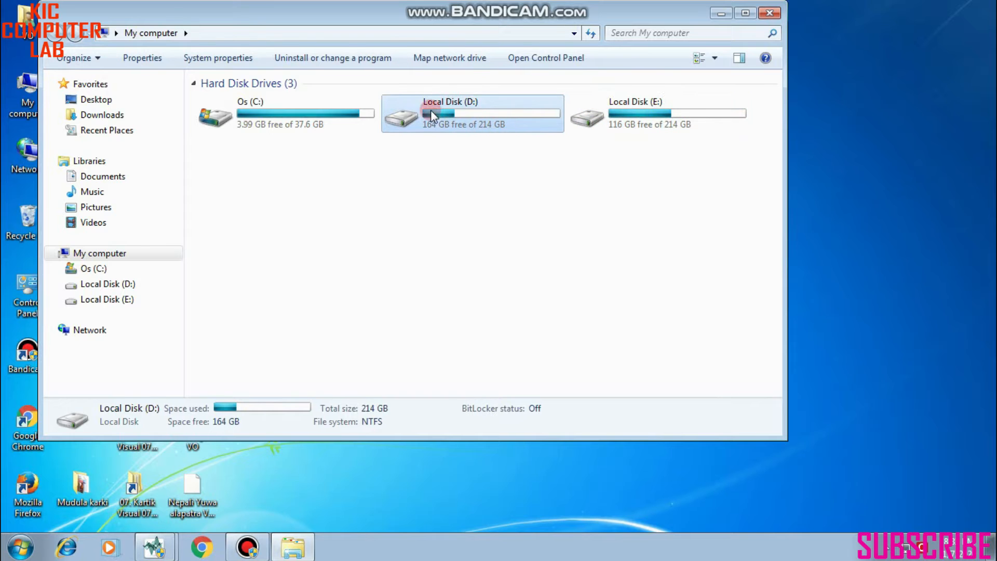
{"action": "left_click", "coordinate": [658, 112]}
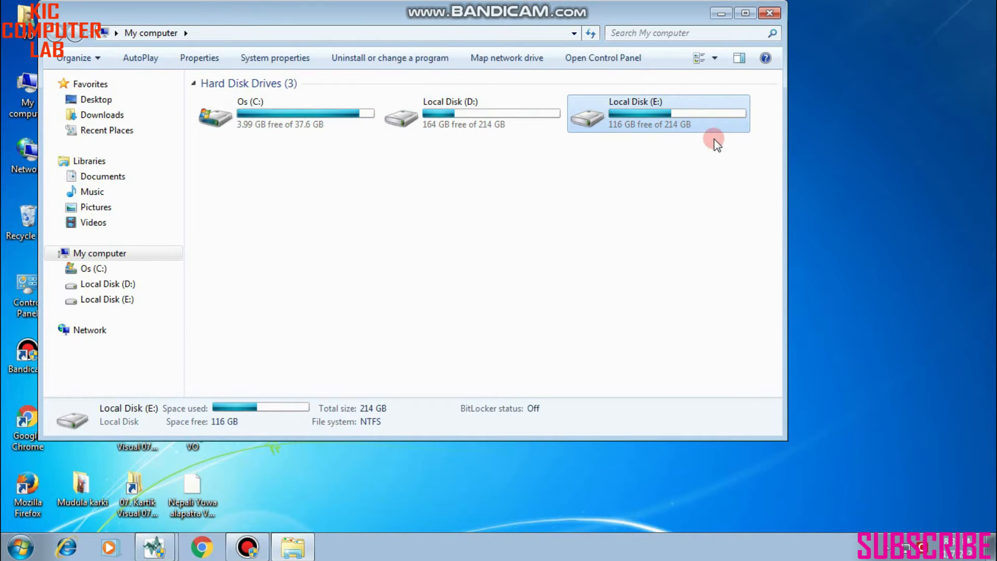
{"action": "mouse_move", "coordinate": [633, 129]}
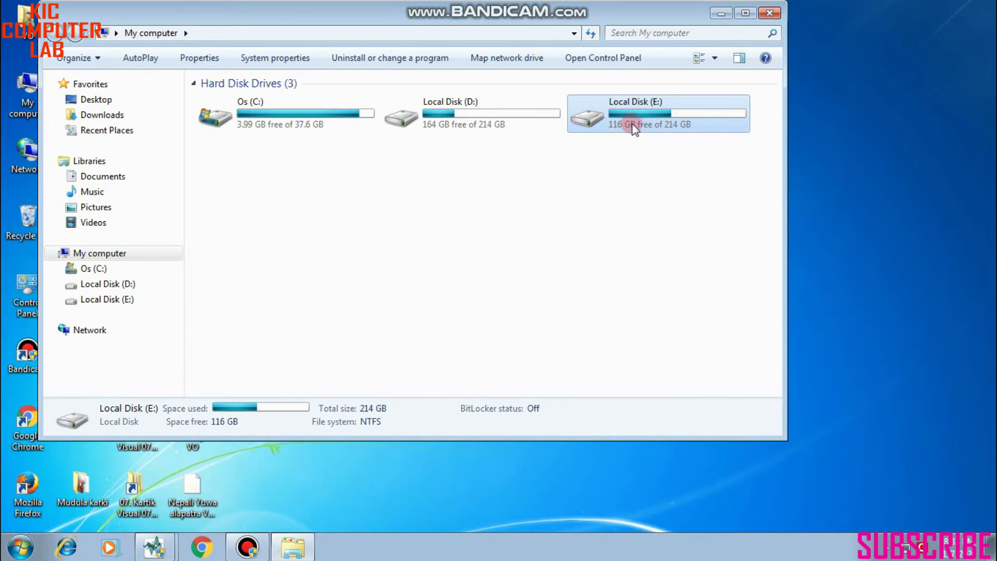
{"action": "mouse_move", "coordinate": [636, 173]}
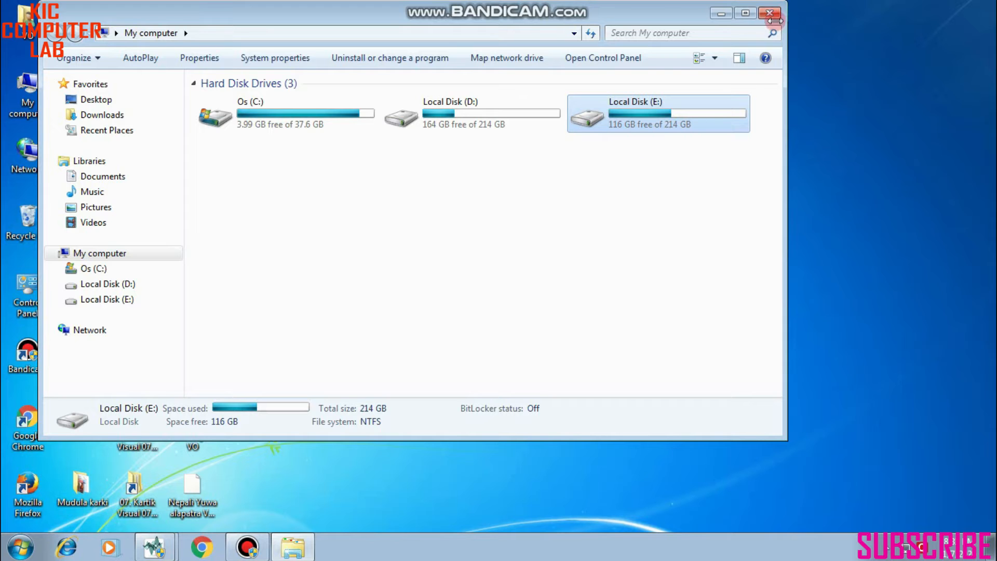
Close My computer and bring up the desktop My computer menu to reach Manage.
{"action": "left_click", "coordinate": [768, 13]}
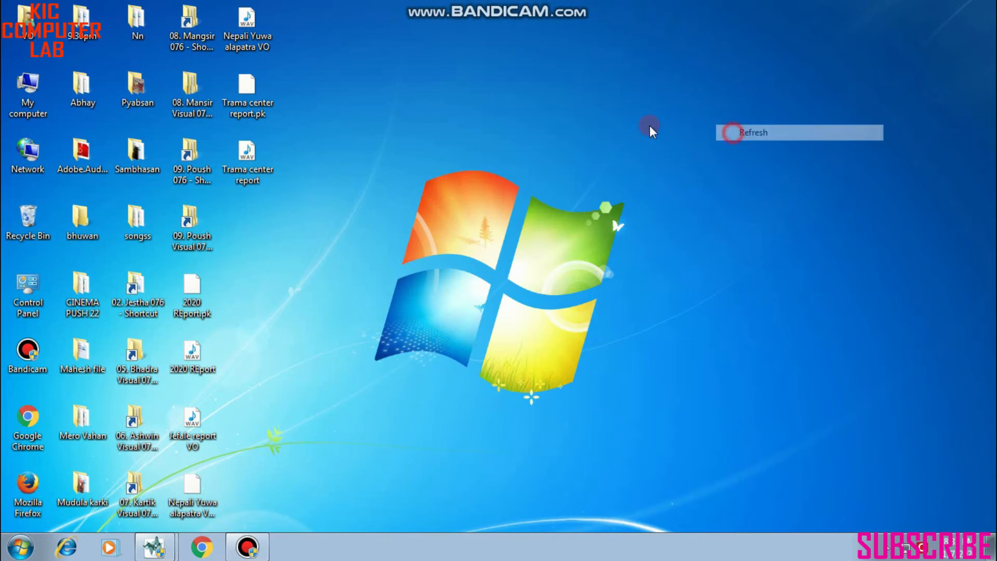
{"action": "left_click", "coordinate": [754, 132]}
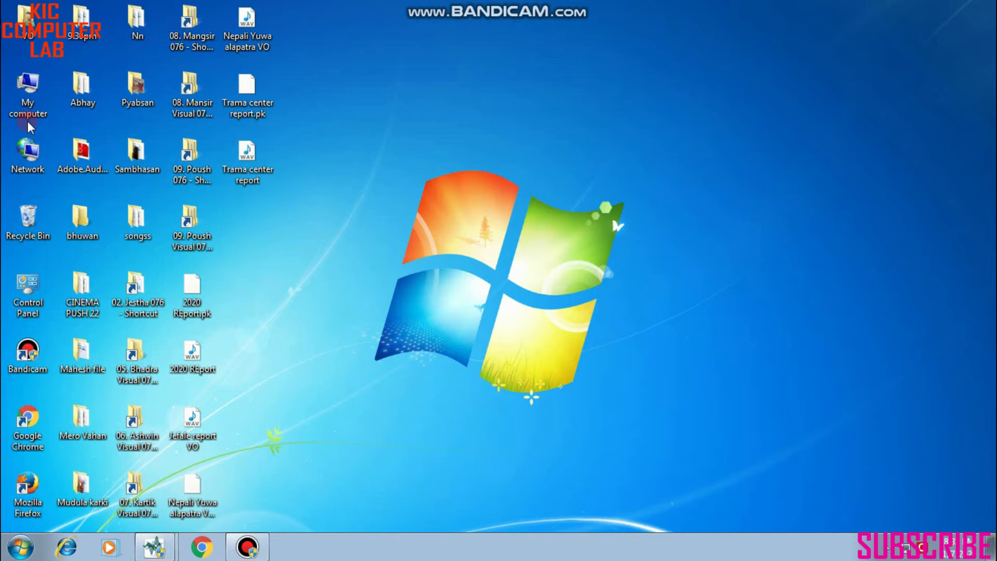
{"action": "left_click", "coordinate": [27, 92]}
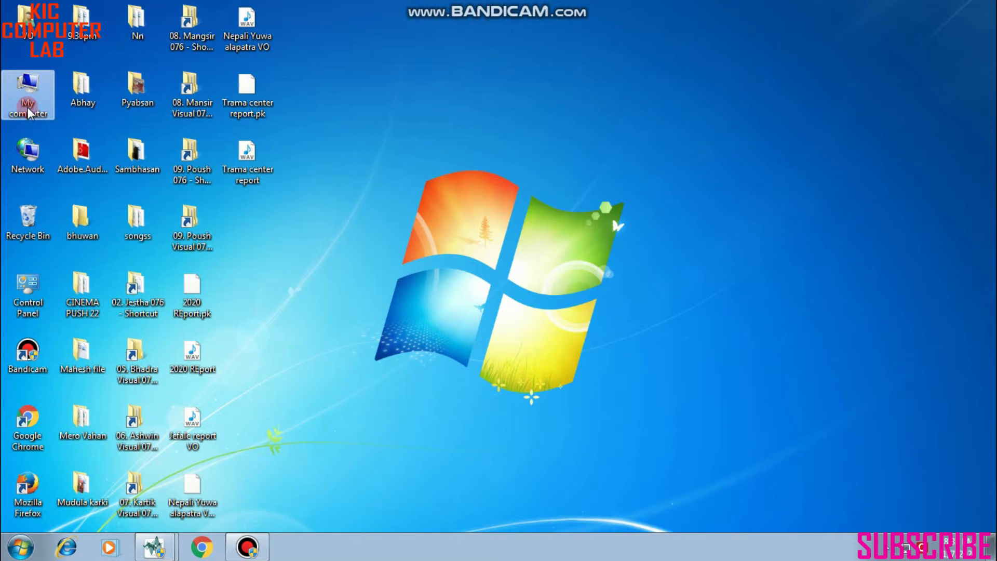
{"action": "right_click", "coordinate": [27, 95]}
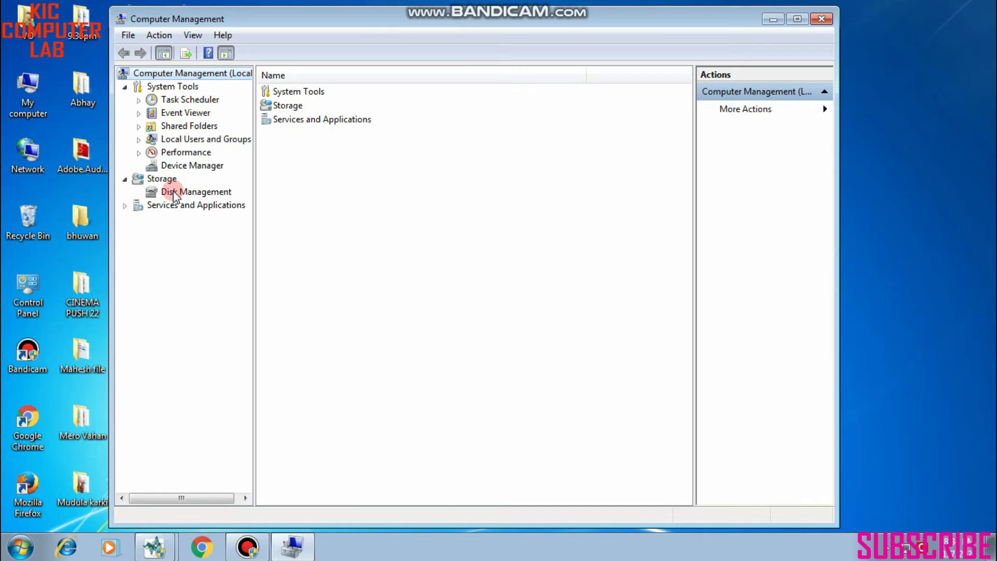
Show Disk Management with Disk 0's partitions C (37.66 GB), D and E (214.05 GB each).
{"action": "left_click", "coordinate": [196, 191]}
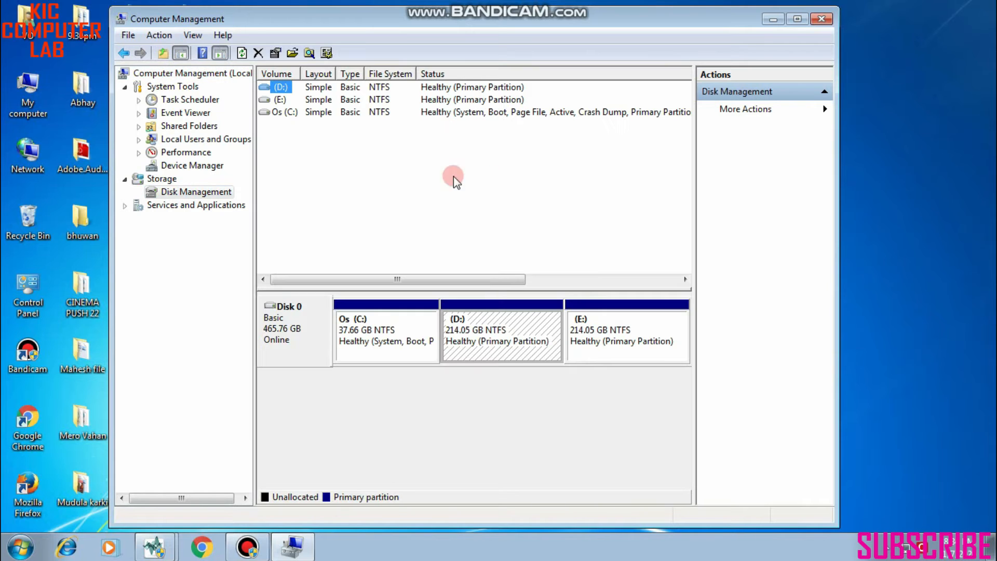
{"action": "mouse_move", "coordinate": [516, 283]}
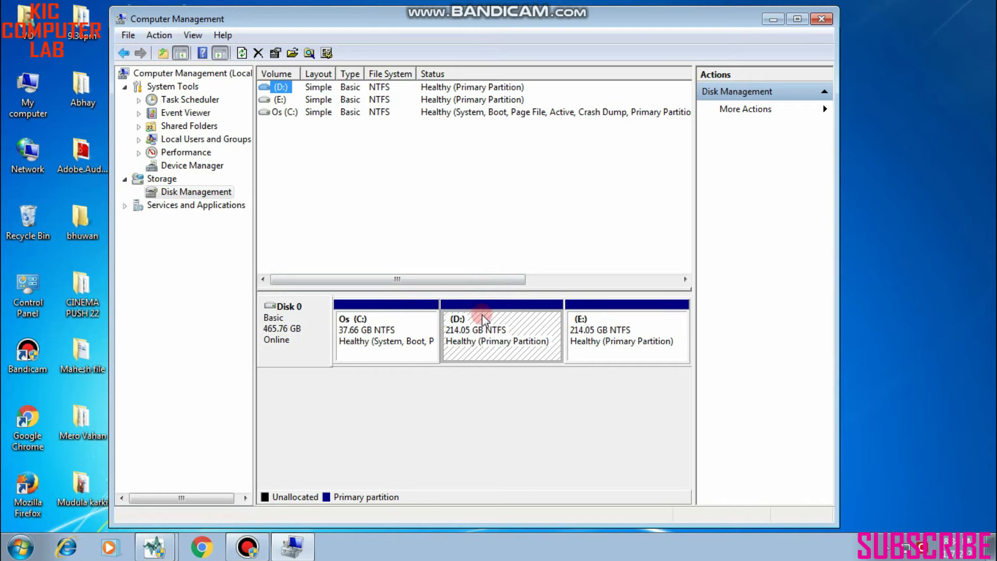
{"action": "mouse_move", "coordinate": [640, 343]}
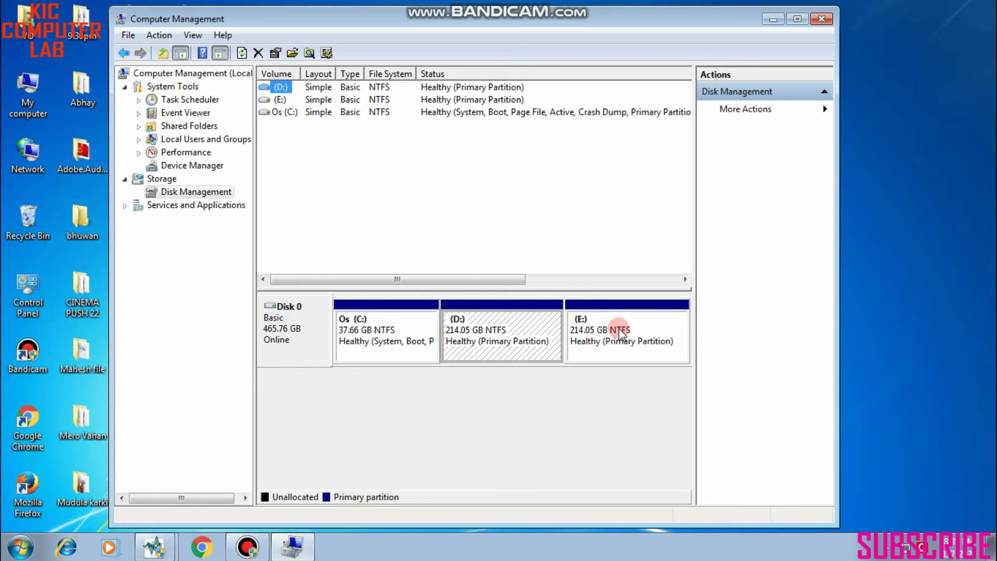
{"action": "mouse_move", "coordinate": [588, 324]}
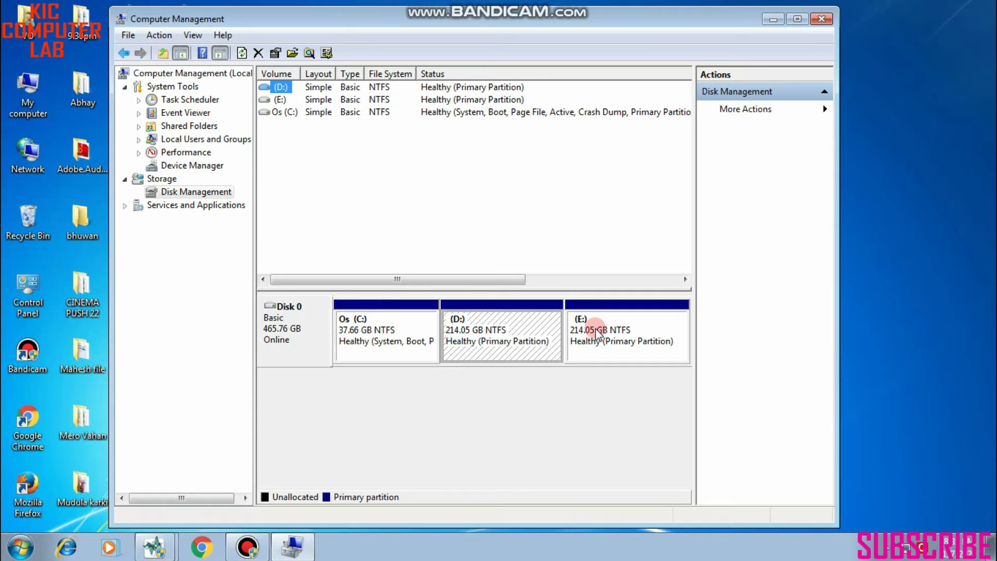
Start Shrink Volume on drive E, offering 109537 MB of available shrink space.
{"action": "right_click", "coordinate": [626, 330]}
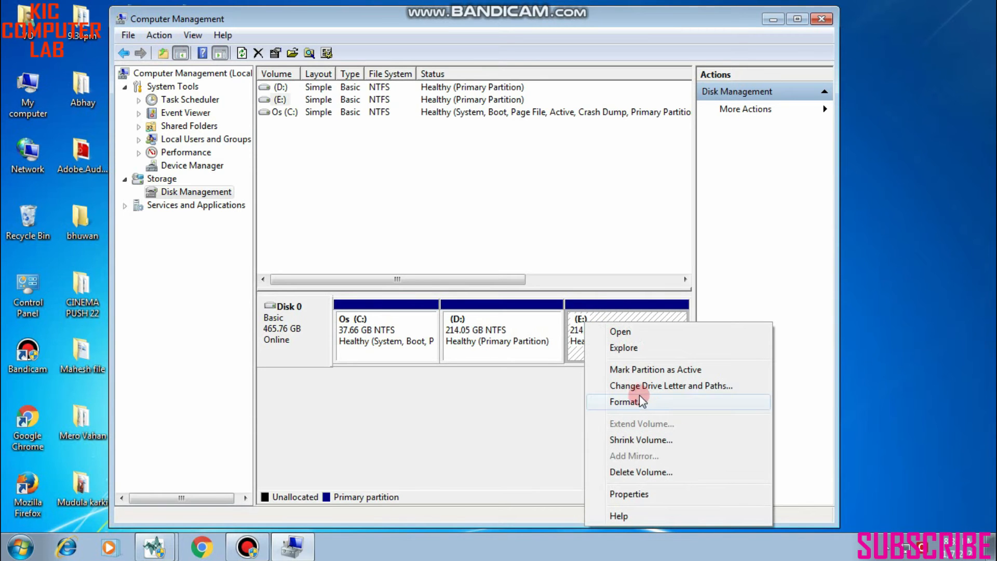
{"action": "mouse_move", "coordinate": [629, 439]}
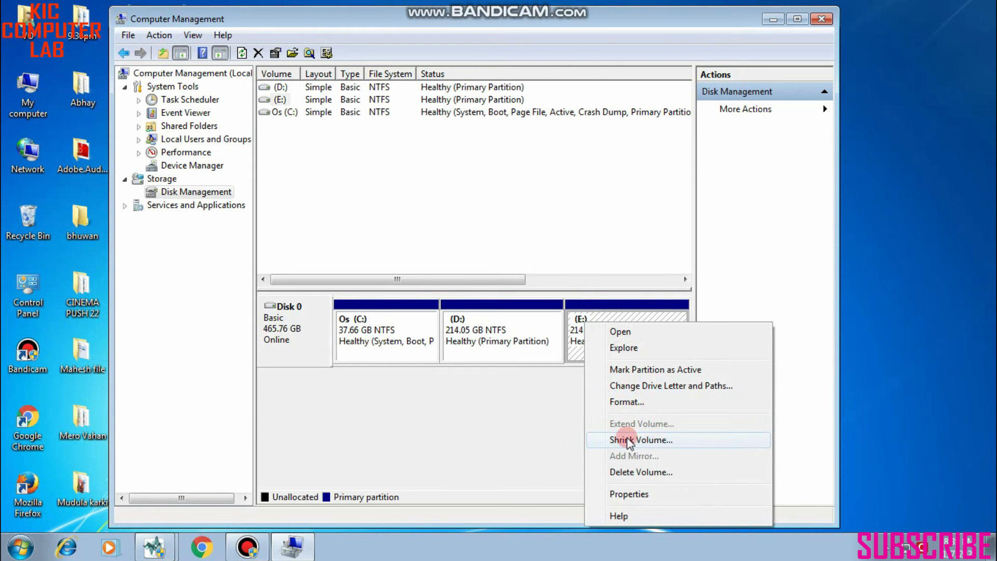
{"action": "mouse_move", "coordinate": [604, 375]}
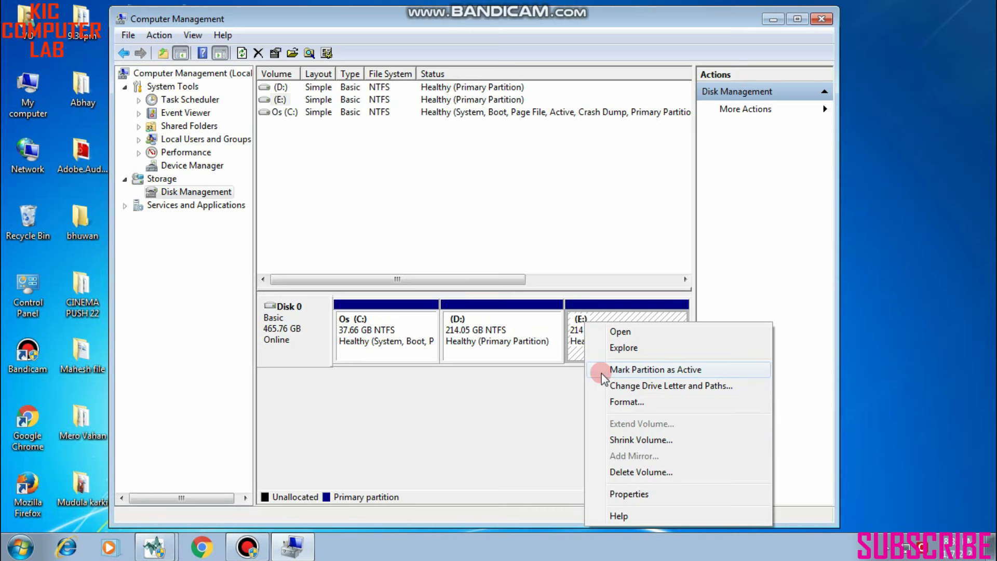
{"action": "mouse_move", "coordinate": [652, 401]}
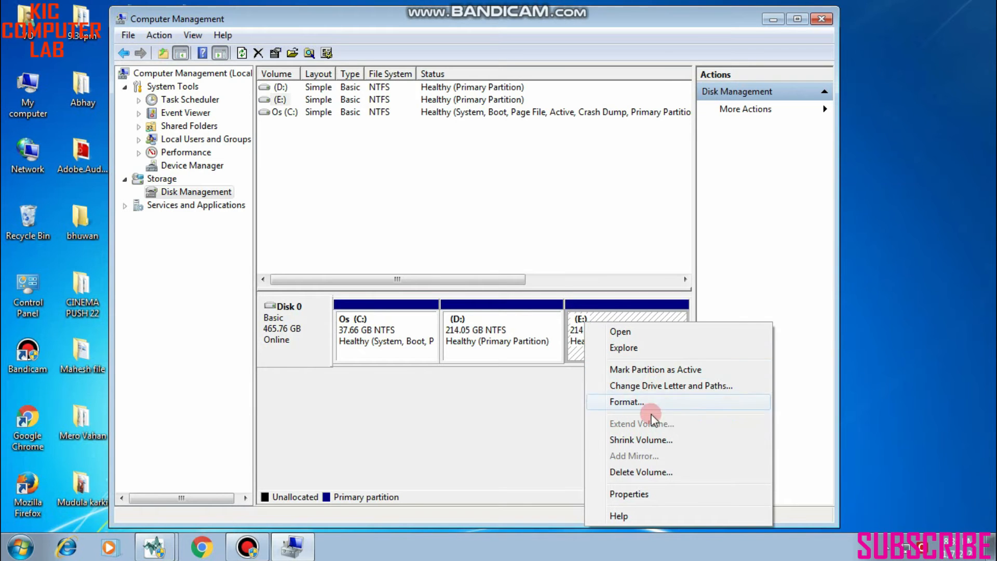
{"action": "mouse_move", "coordinate": [647, 321]}
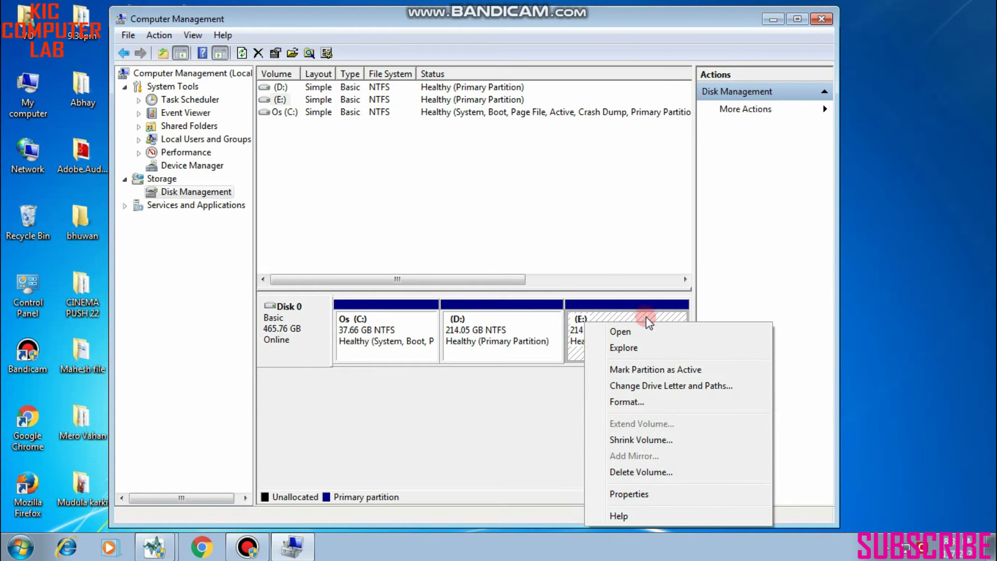
{"action": "mouse_move", "coordinate": [625, 325]}
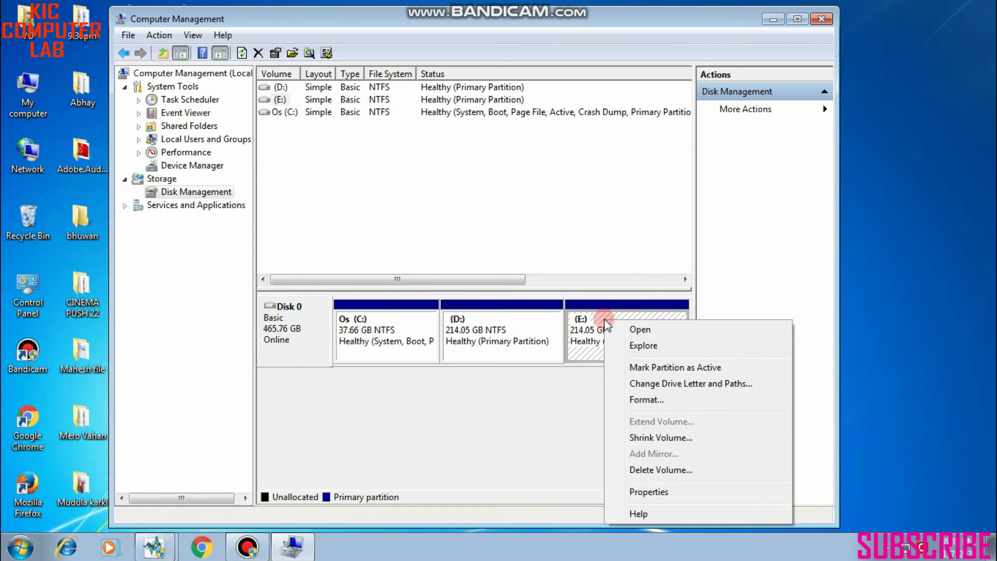
{"action": "mouse_move", "coordinate": [660, 437]}
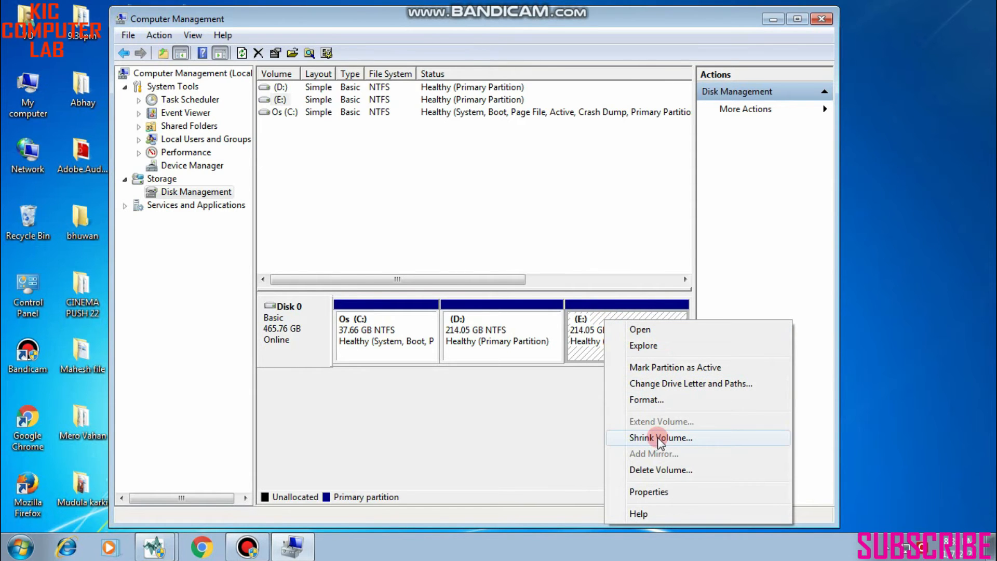
{"action": "left_click", "coordinate": [660, 437]}
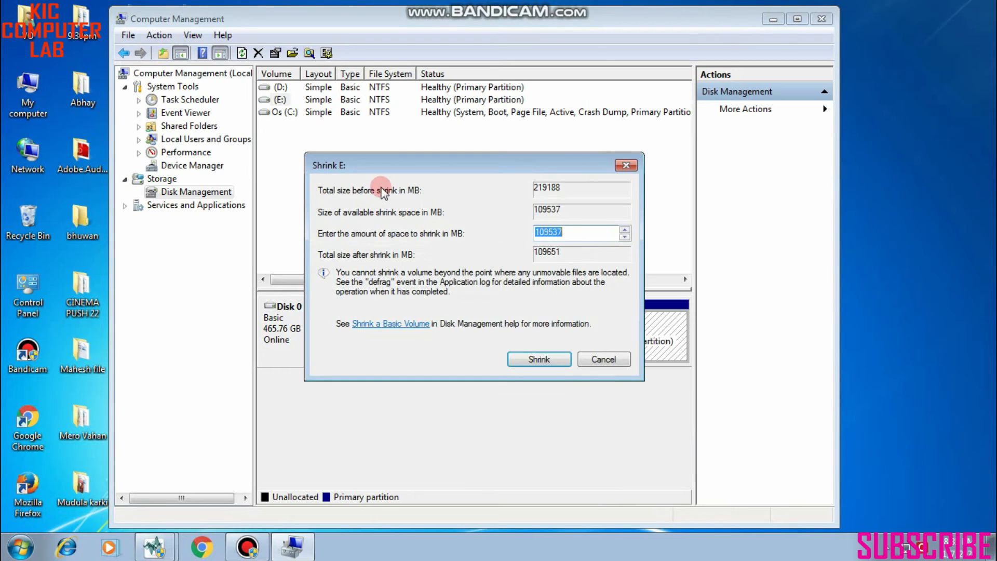
Clear the suggested shrink amount for drive E.
{"action": "left_click", "coordinate": [569, 231]}
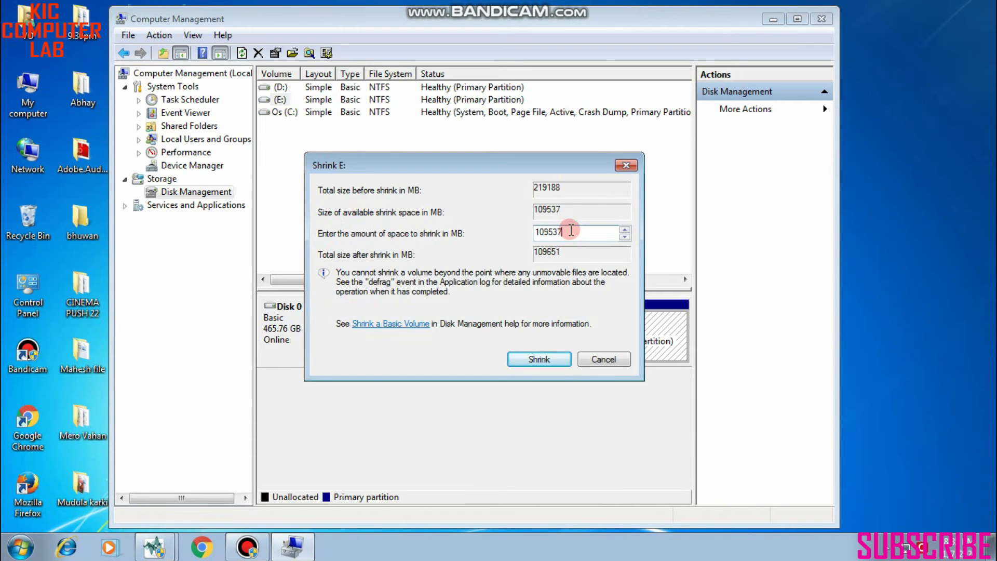
{"action": "mouse_move", "coordinate": [438, 245]}
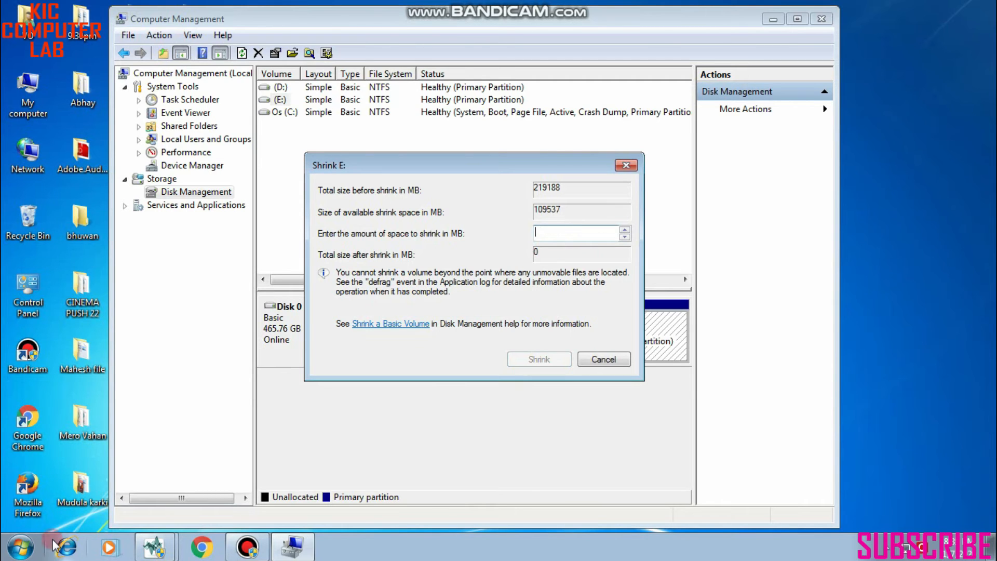
{"action": "mouse_move", "coordinate": [19, 546]}
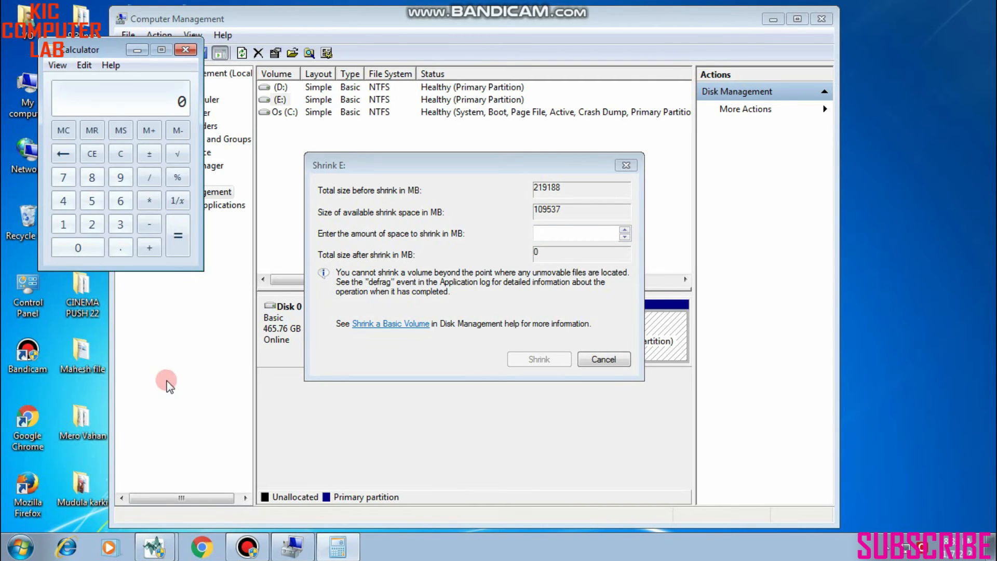
Compute 1024 × 50 = 51200 MB in Calculator.
{"action": "left_click", "coordinate": [78, 247]}
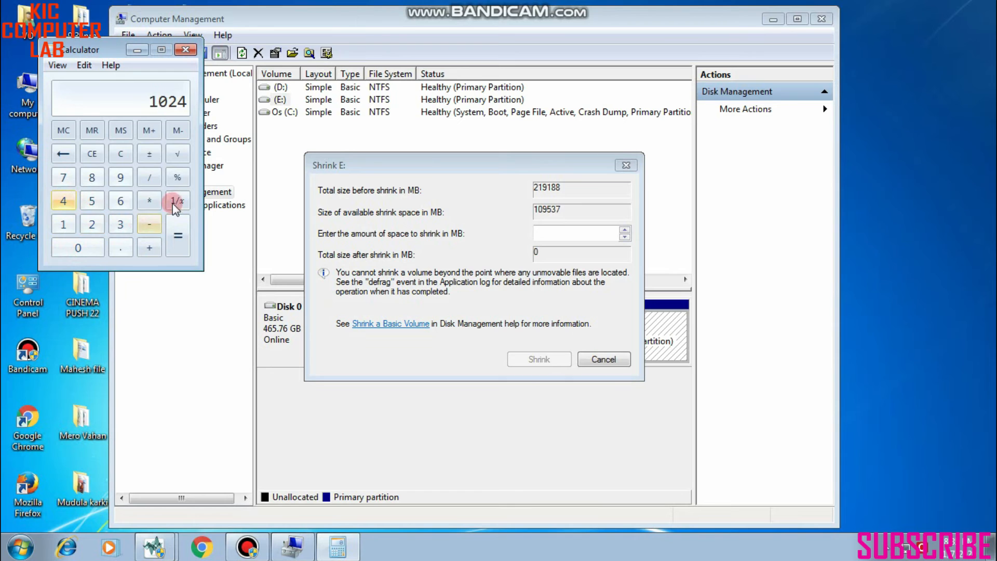
{"action": "left_click", "coordinate": [148, 200]}
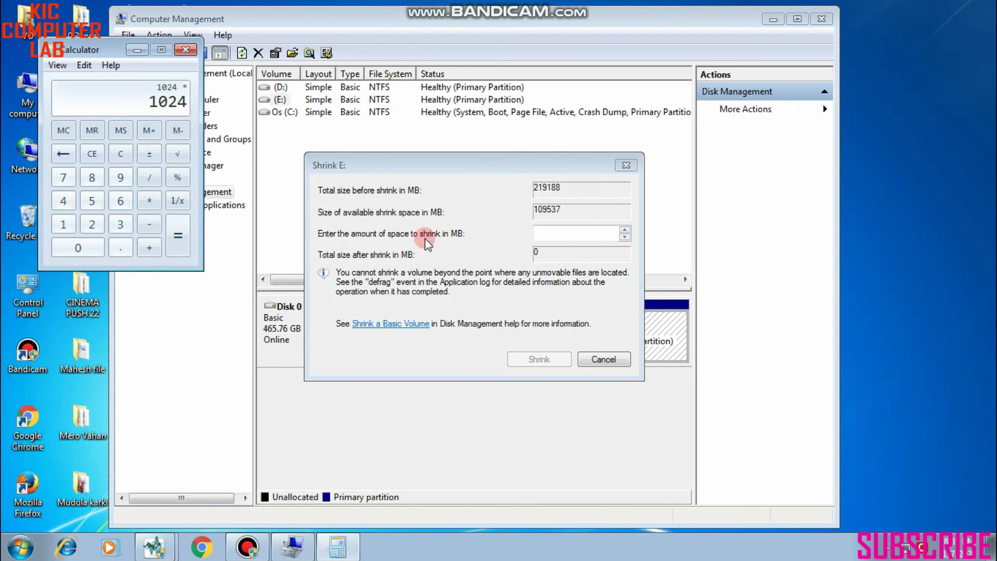
{"action": "mouse_move", "coordinate": [177, 113]}
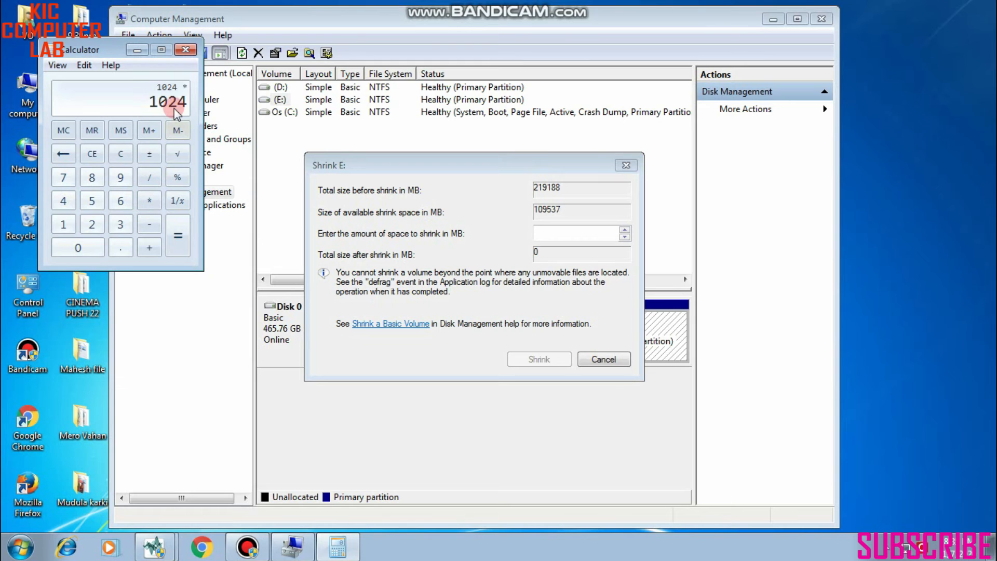
{"action": "left_click", "coordinate": [91, 201]}
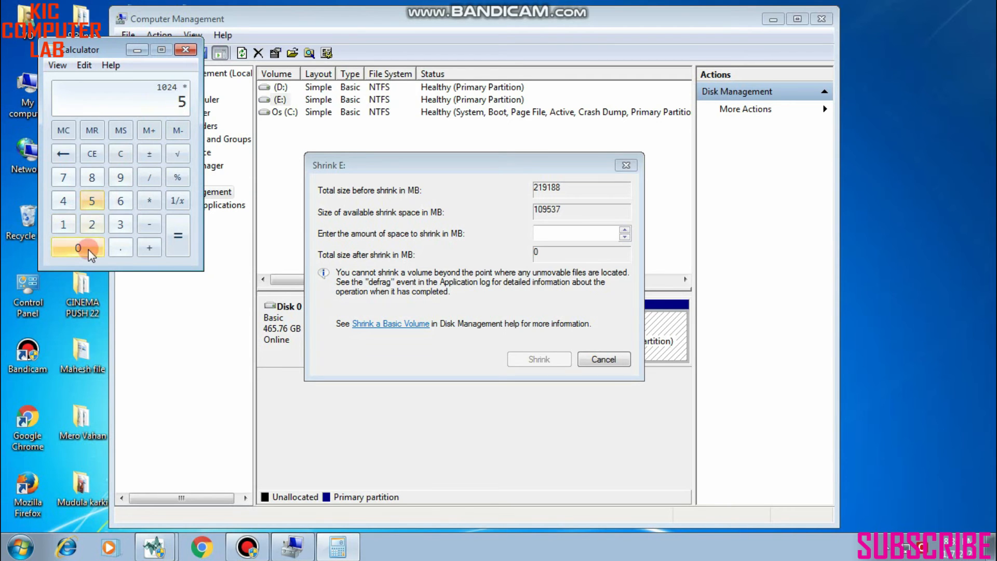
{"action": "left_click", "coordinate": [178, 236]}
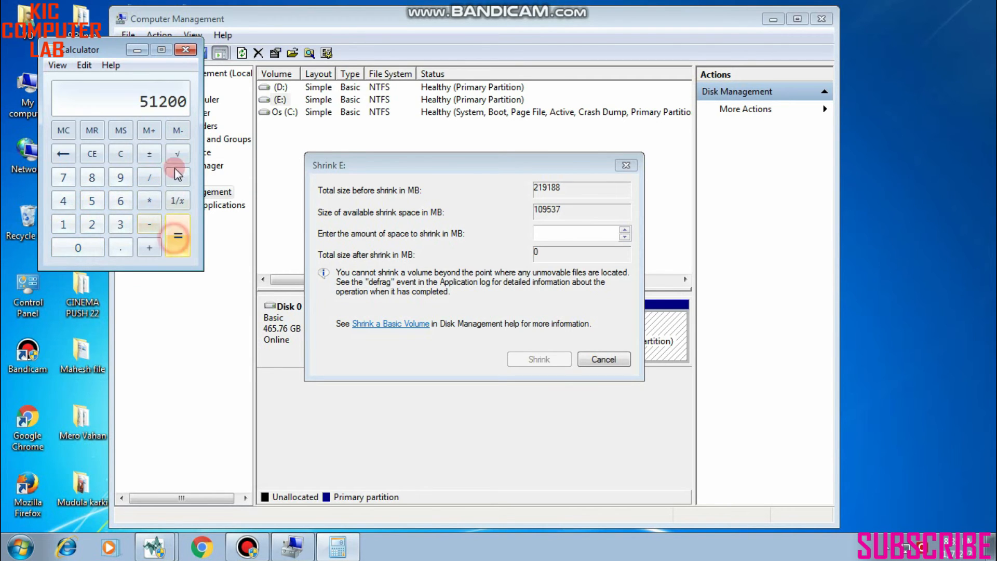
Shrink drive E by 51200 MB, leaving E at 164.05 GB with 50.00 GB unallocated.
{"action": "left_click", "coordinate": [575, 234]}
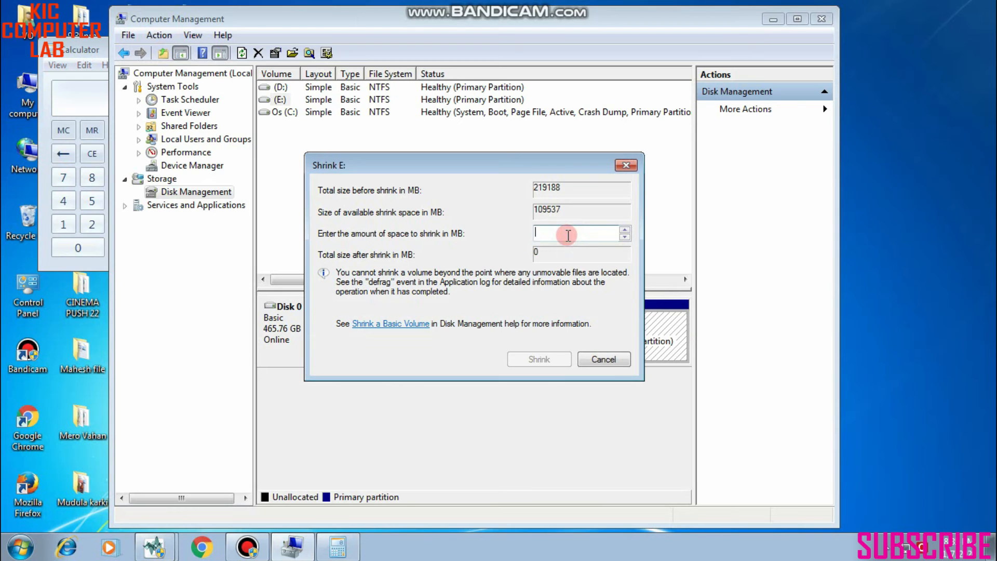
{"action": "left_click", "coordinate": [76, 50]}
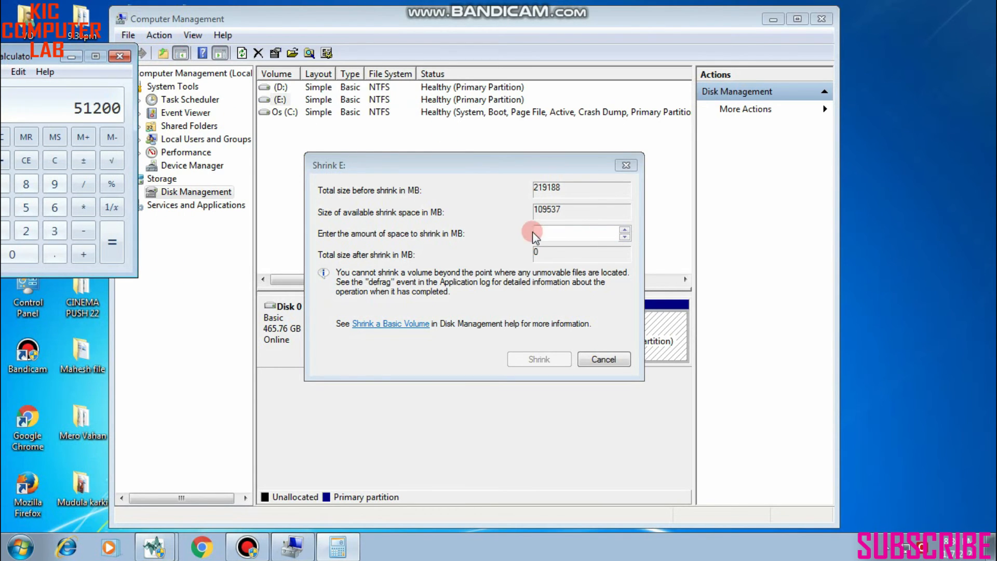
{"action": "type", "text": "5"}
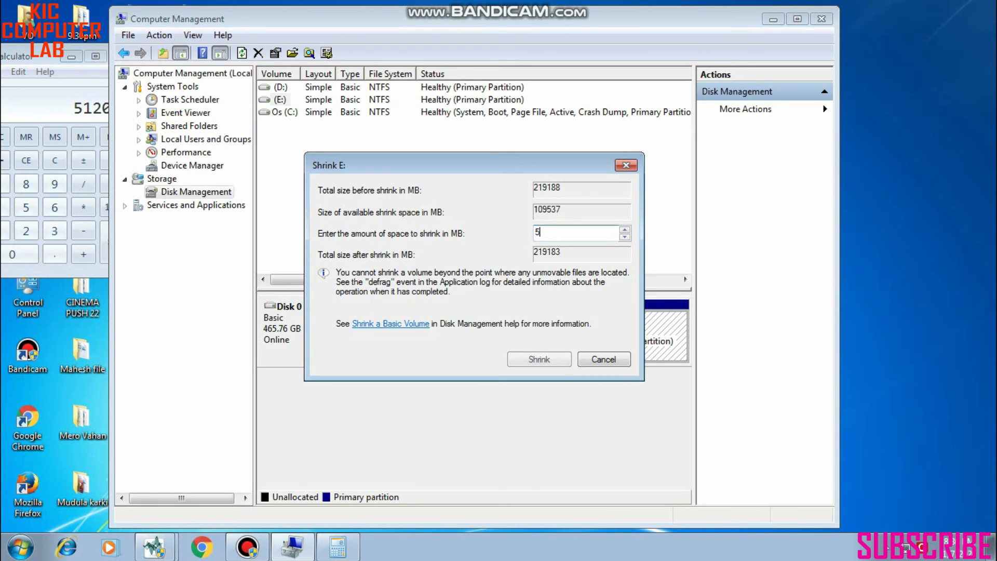
{"action": "type", "text": "12"}
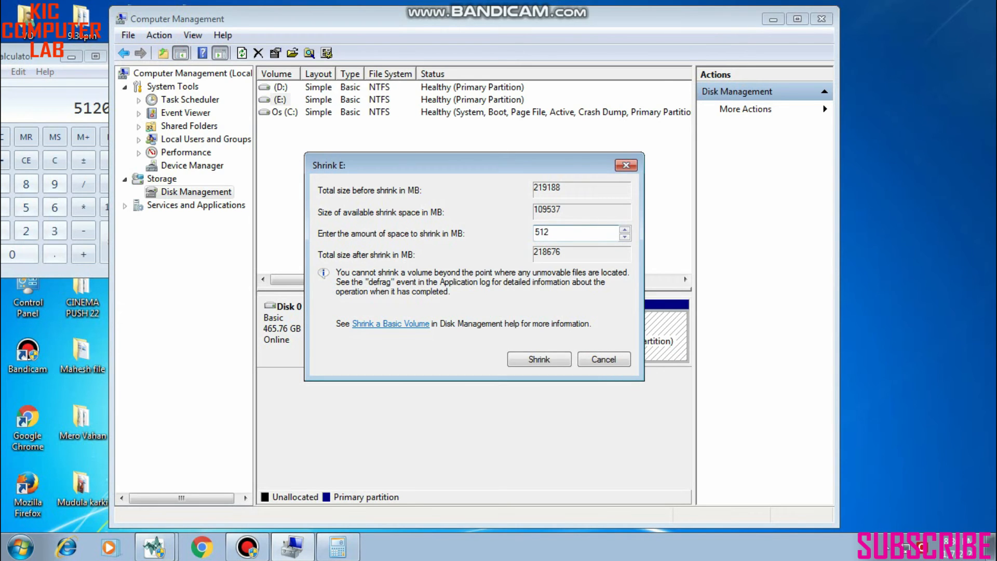
{"action": "type", "text": "51200"}
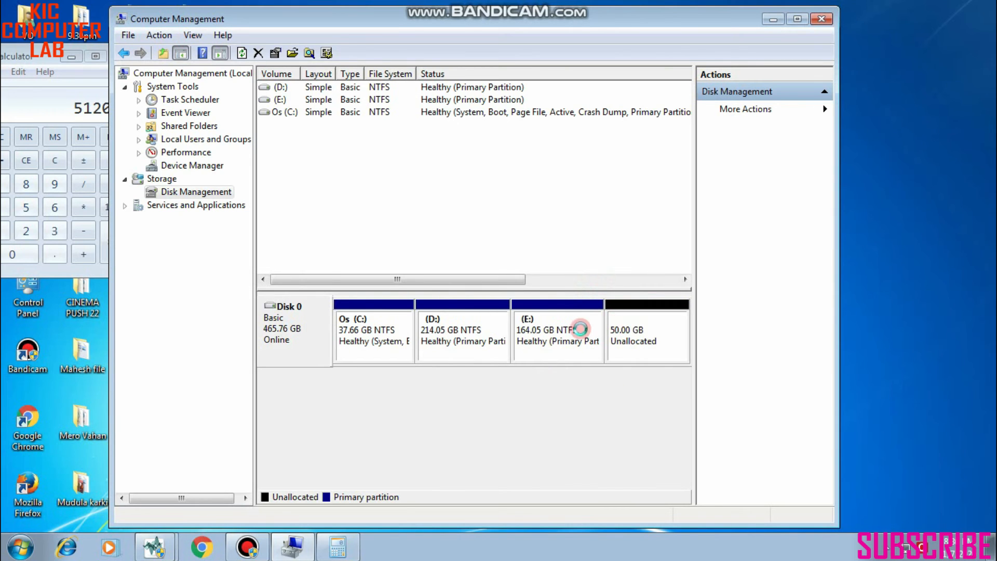
Select the new 50 GB unallocated space on Disk 0.
{"action": "left_click", "coordinate": [647, 333]}
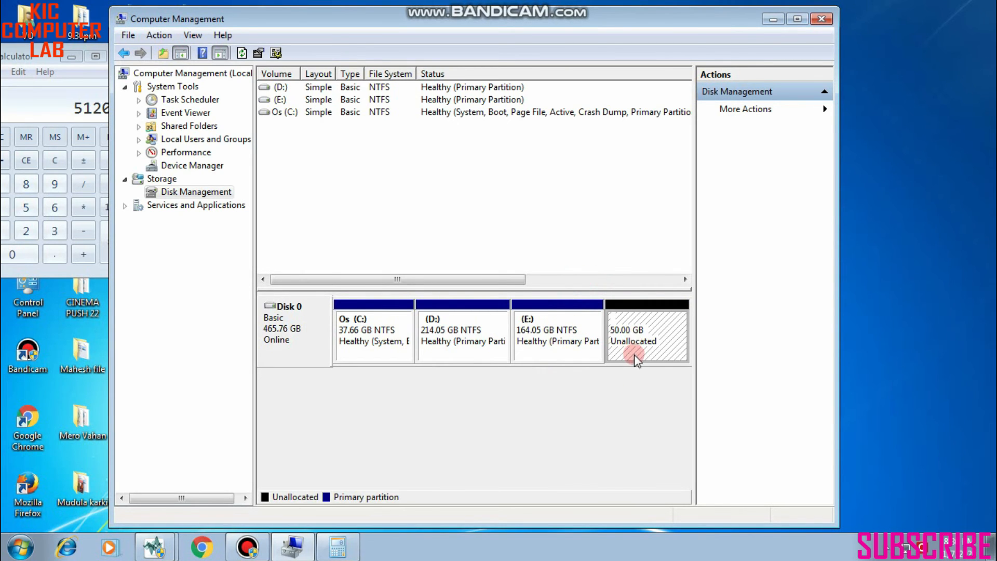
{"action": "mouse_move", "coordinate": [774, 25]}
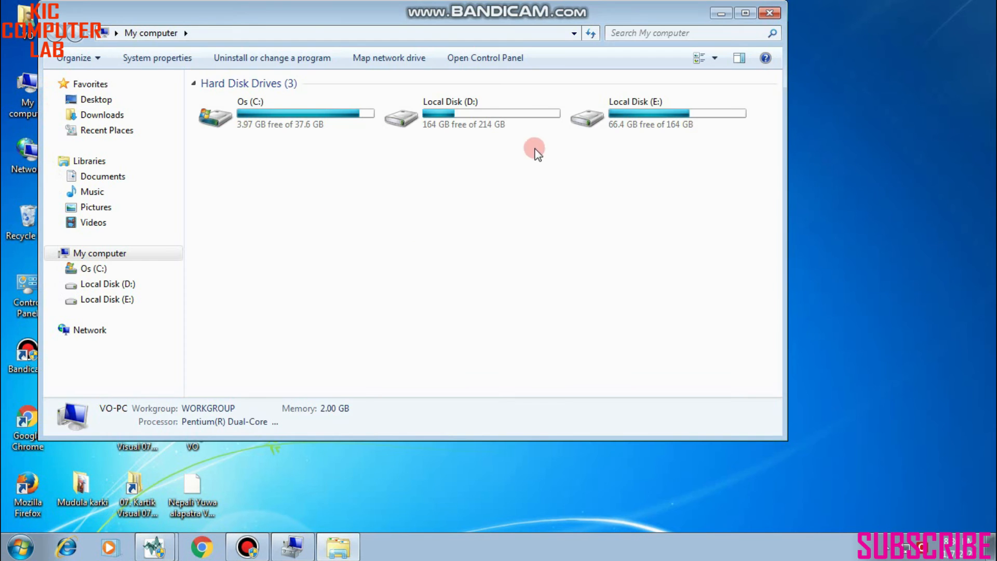
{"action": "left_click", "coordinate": [657, 113]}
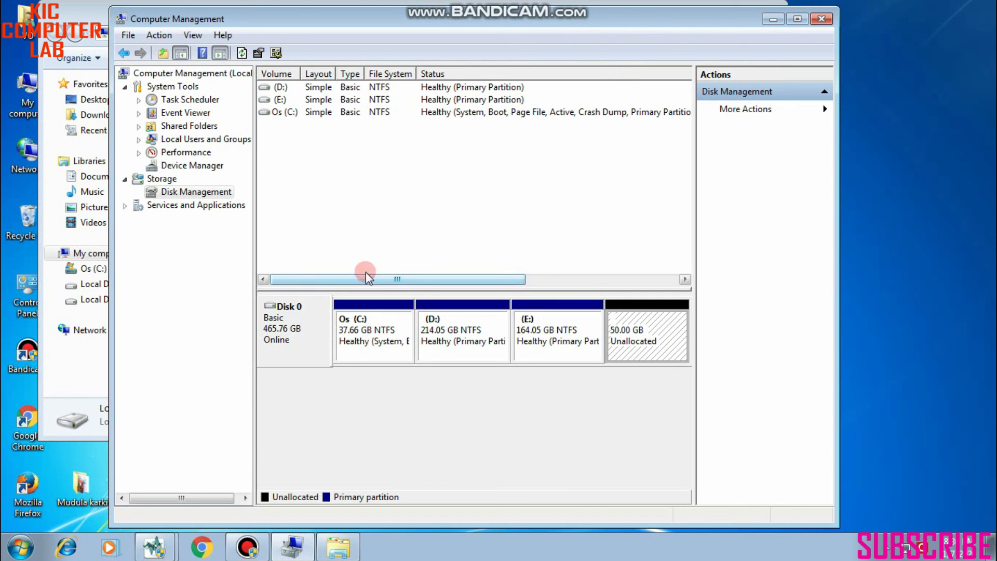
{"action": "mouse_move", "coordinate": [647, 330]}
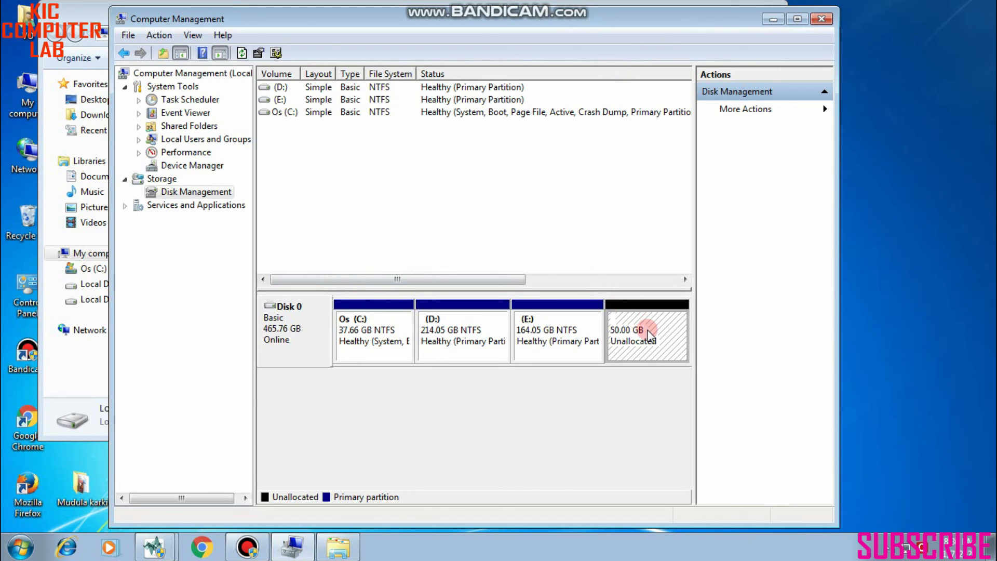
{"action": "left_click", "coordinate": [557, 330]}
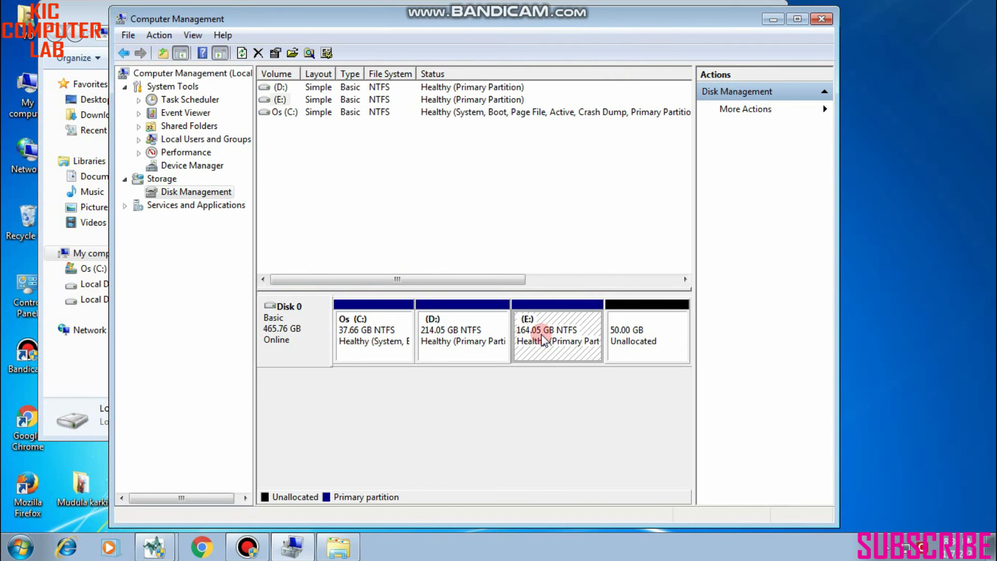
{"action": "left_click", "coordinate": [646, 333]}
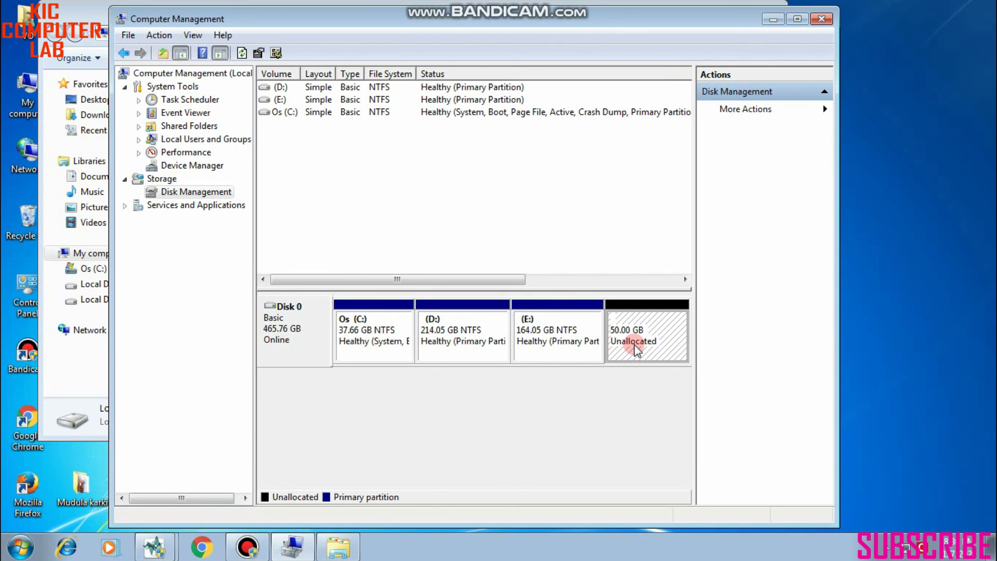
{"action": "mouse_move", "coordinate": [555, 344]}
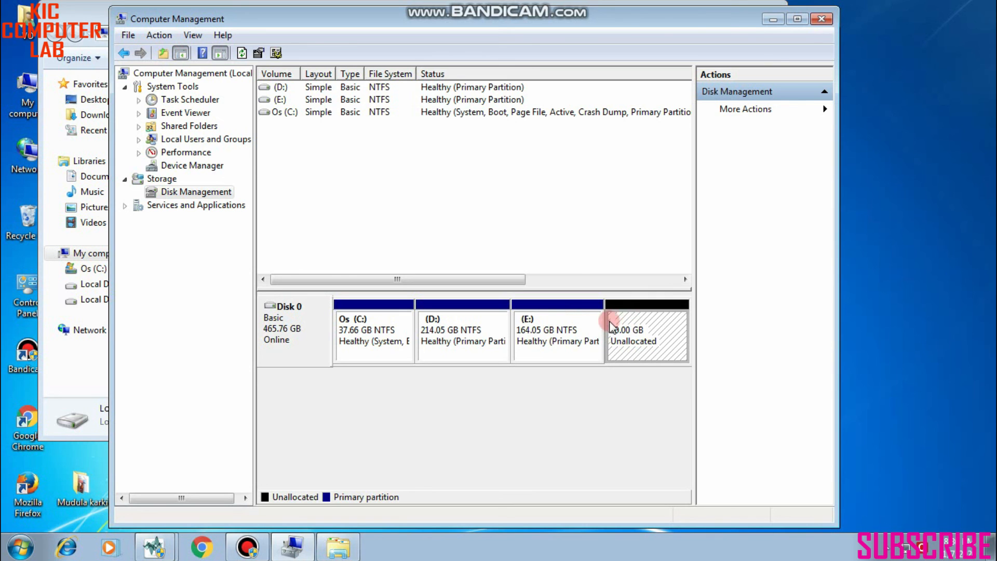
Create a new simple volume of 51200 MB, drive letter F, NTFS quick format, label New Volume.
{"action": "right_click", "coordinate": [638, 334]}
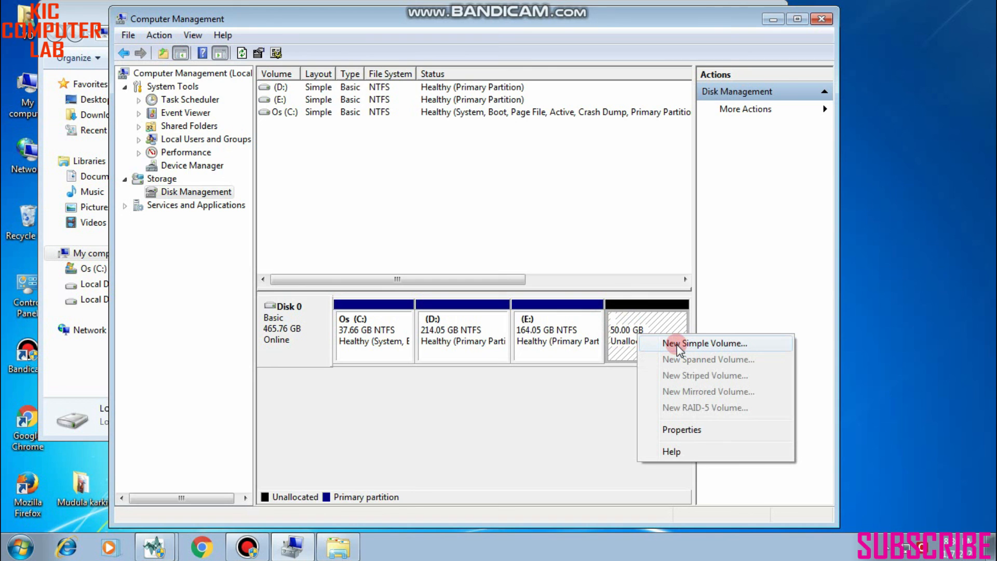
{"action": "left_click", "coordinate": [704, 343]}
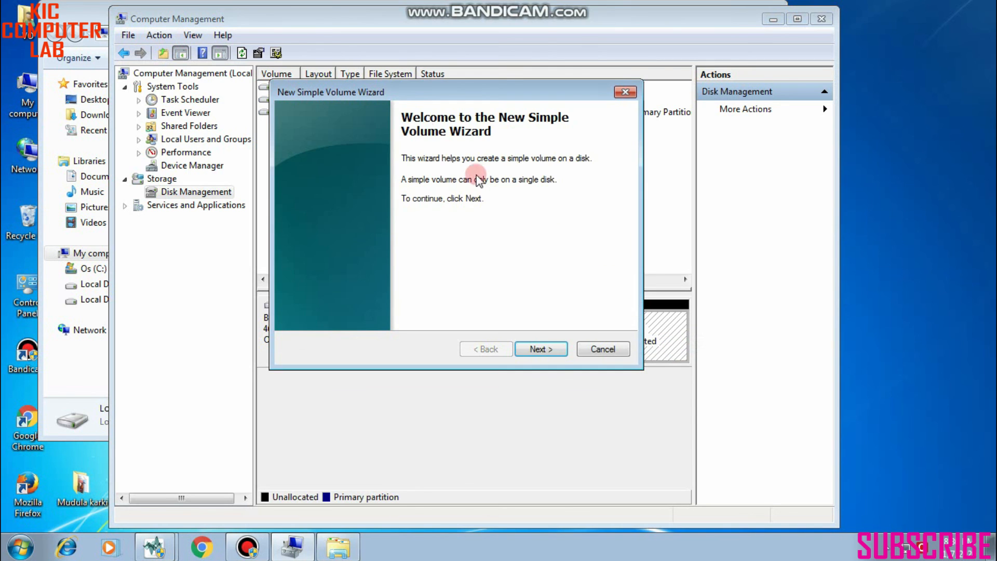
{"action": "mouse_move", "coordinate": [512, 131]}
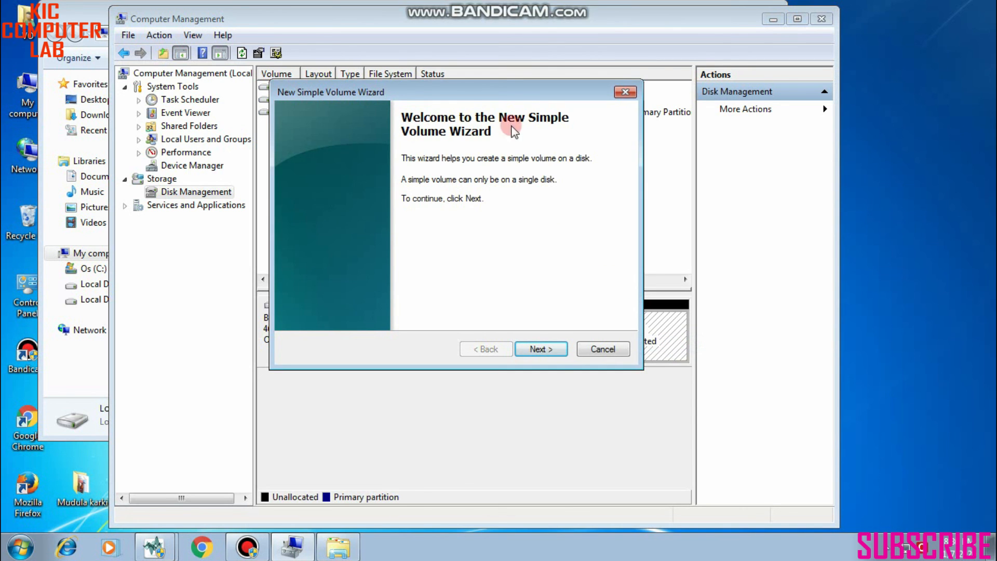
{"action": "mouse_move", "coordinate": [533, 336]}
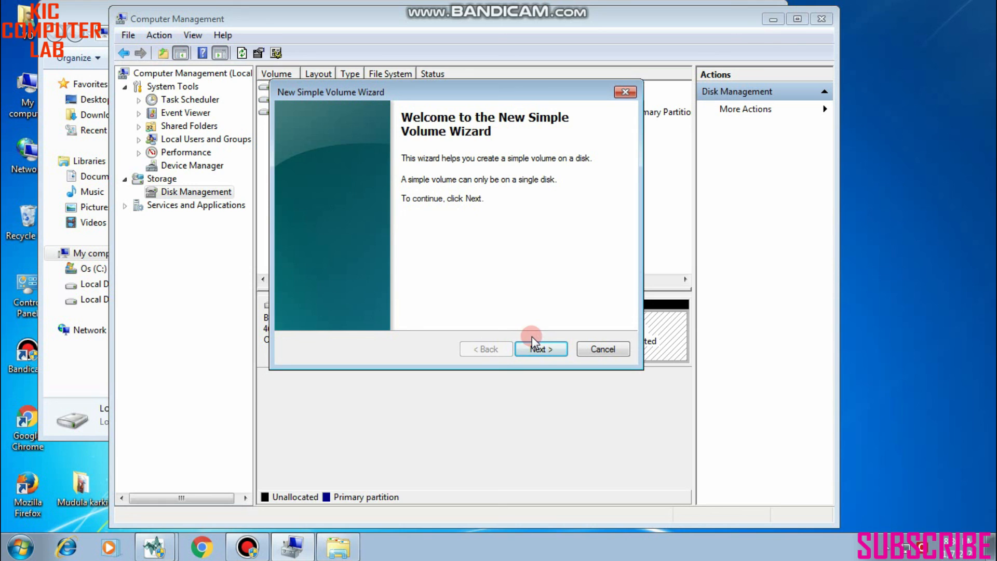
{"action": "left_click", "coordinate": [540, 349]}
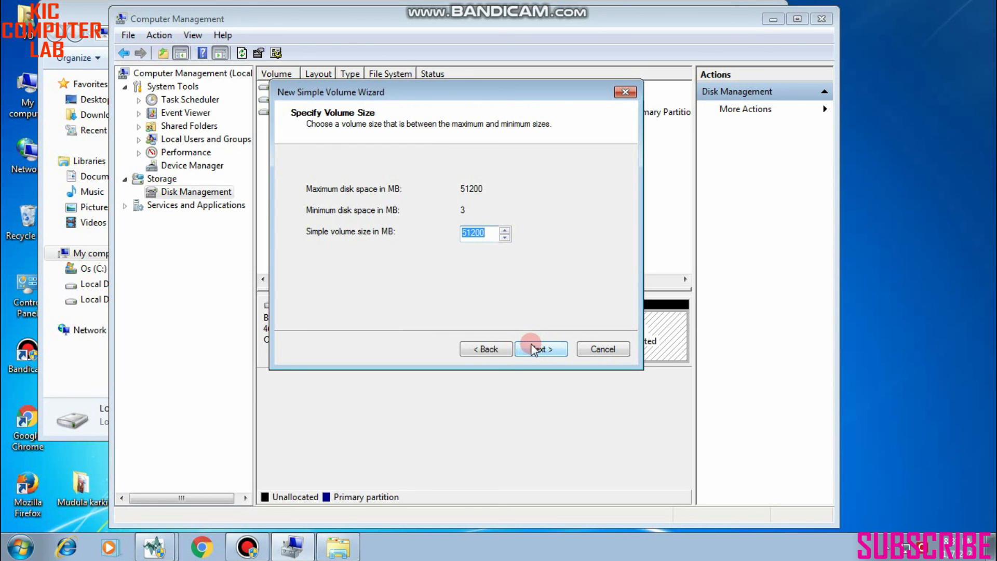
{"action": "left_click", "coordinate": [540, 349]}
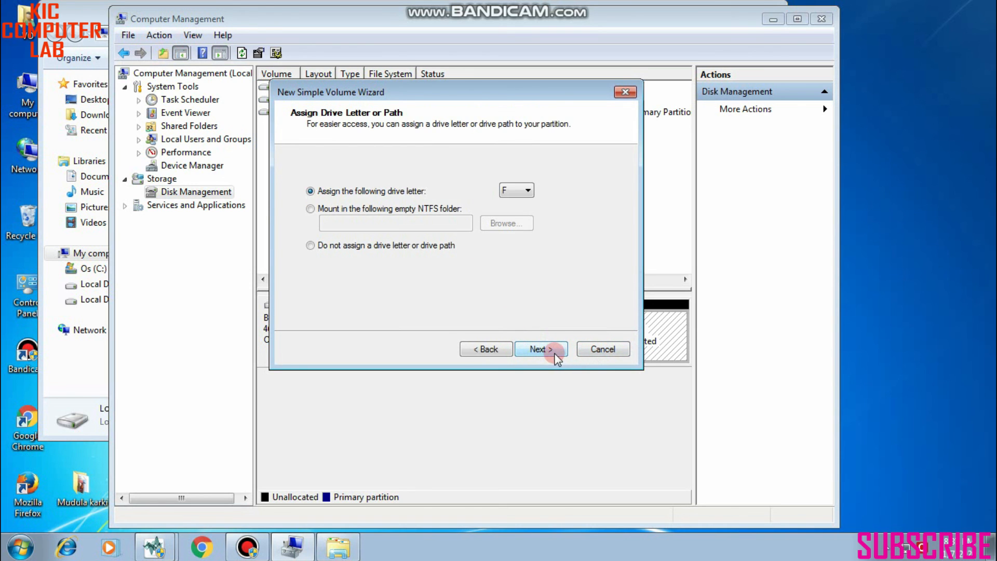
{"action": "left_click", "coordinate": [540, 349]}
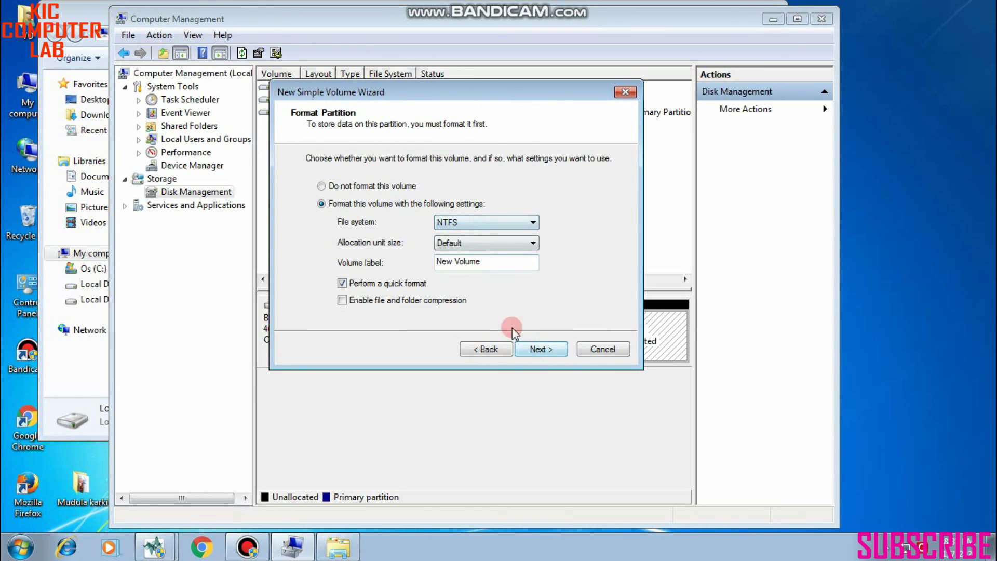
{"action": "left_click", "coordinate": [540, 349]}
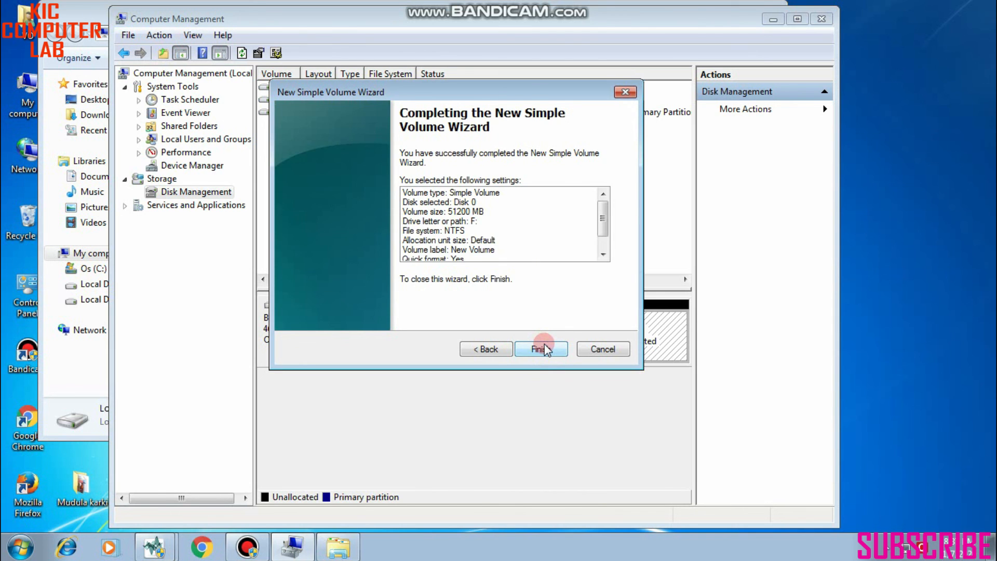
Finish the wizard so the 50.00 GB volume F begins formatting.
{"action": "left_click", "coordinate": [540, 348]}
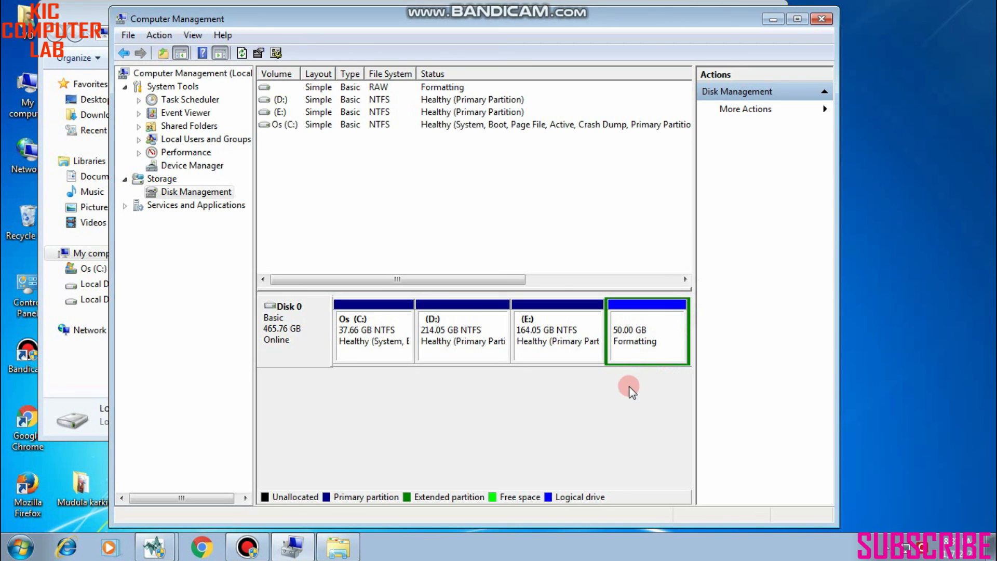
{"action": "mouse_move", "coordinate": [585, 418]}
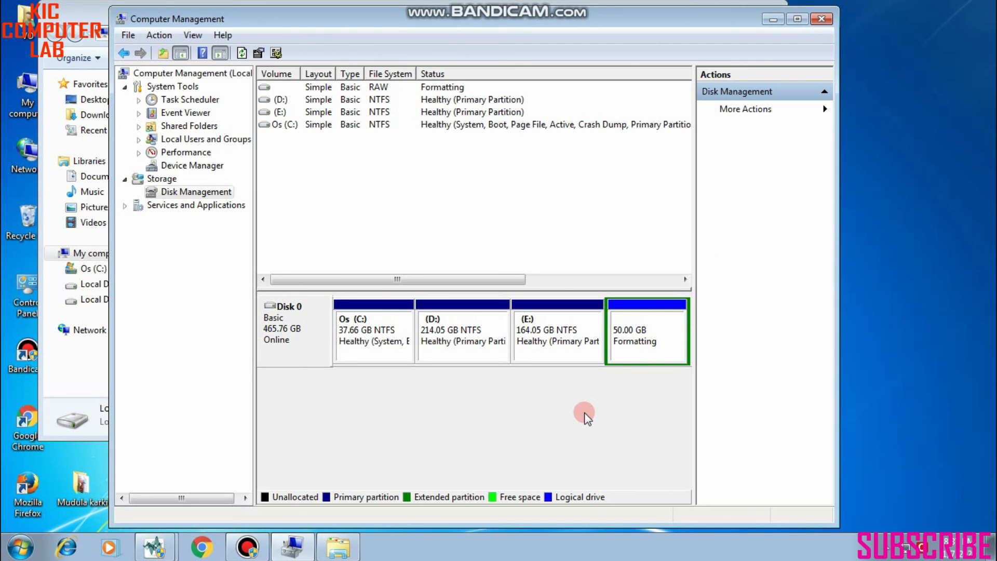